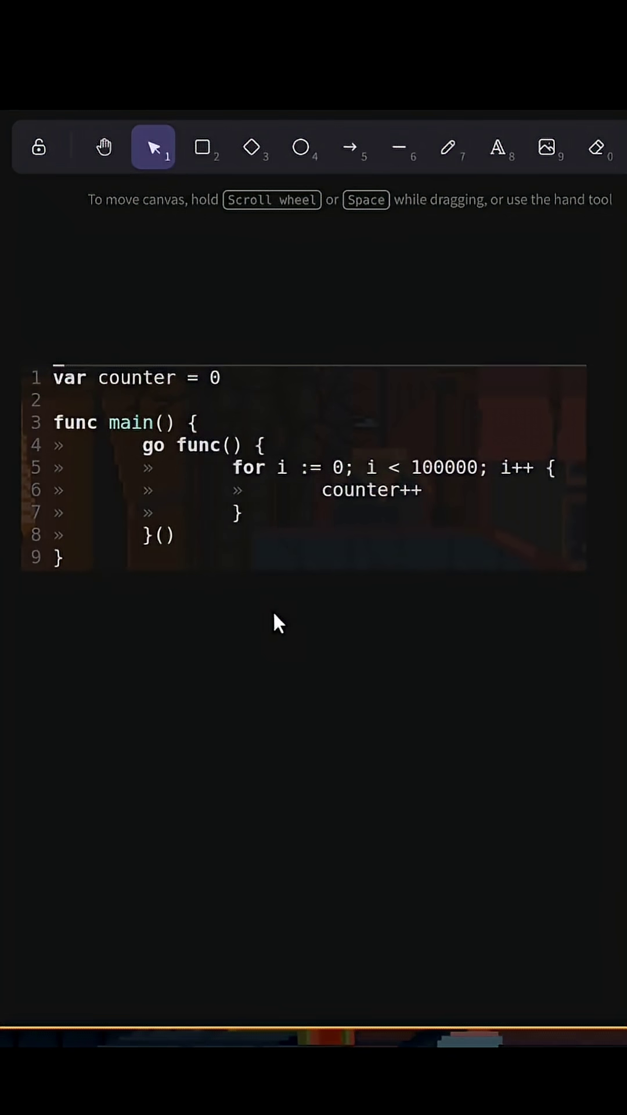
Step: Switch to the freehand pencil tool for underlining 'go func' in the code image
left_click(452, 150)
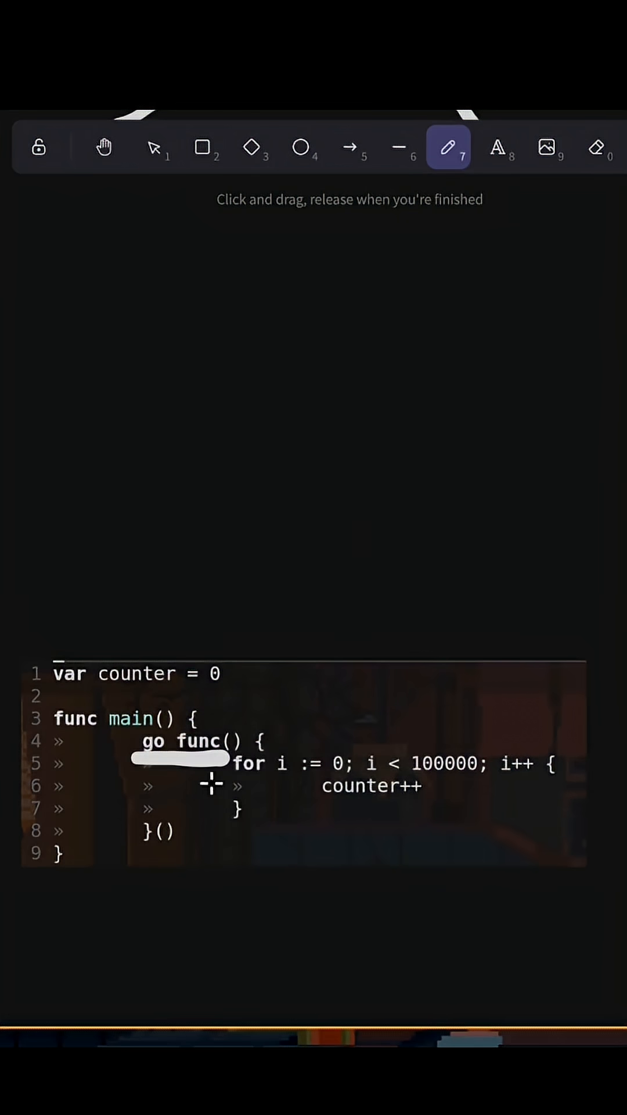
mouse_move(485, 803)
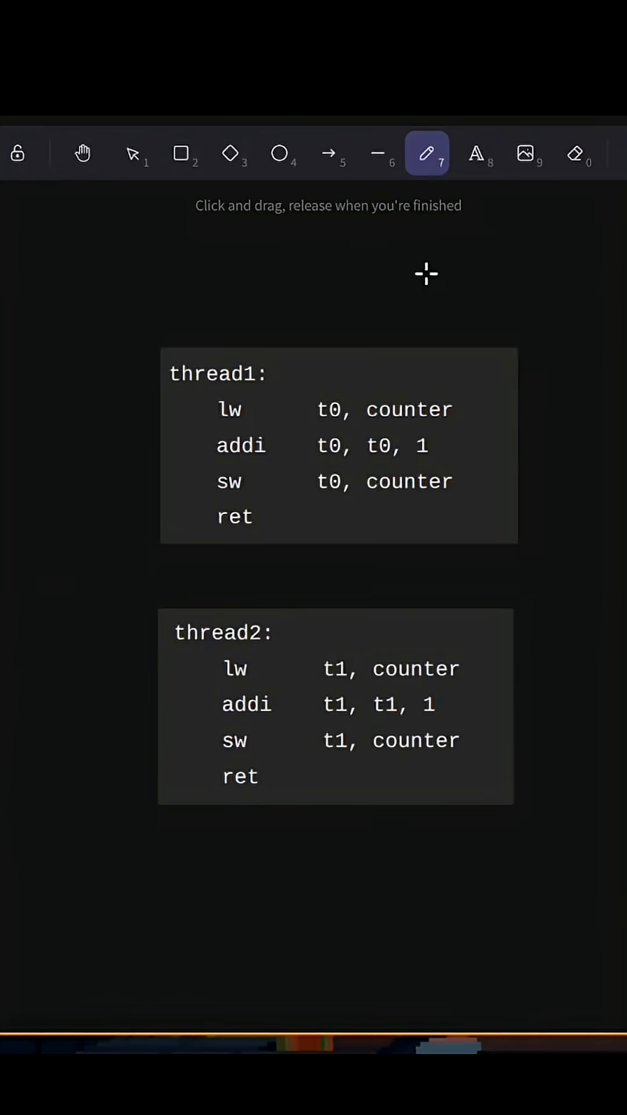
mouse_move(153, 355)
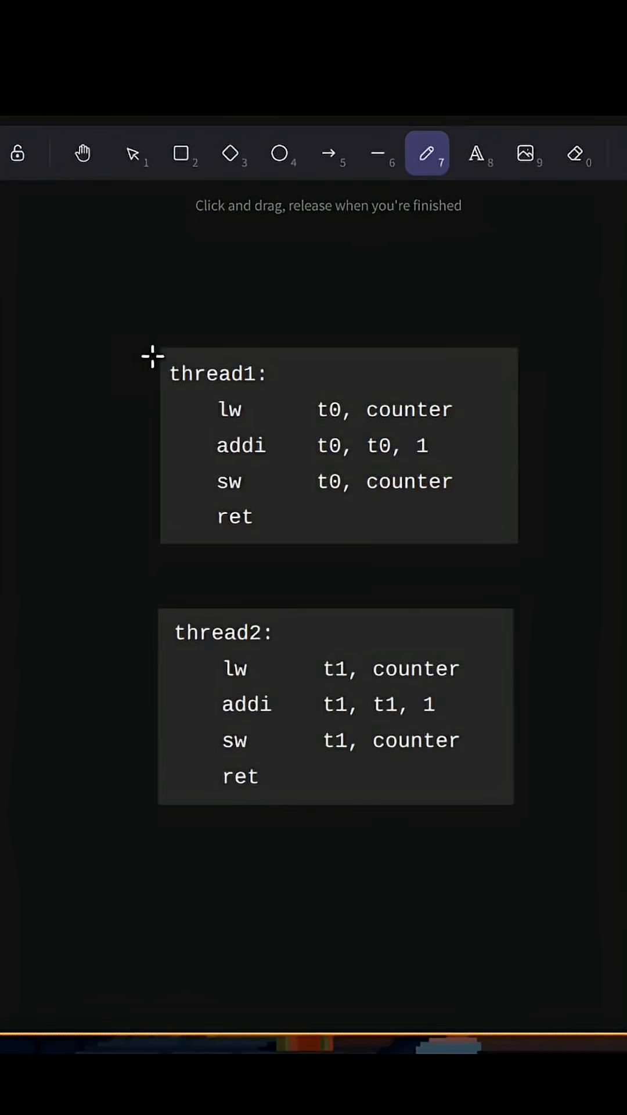
left_click_drag(150, 355, 192, 515)
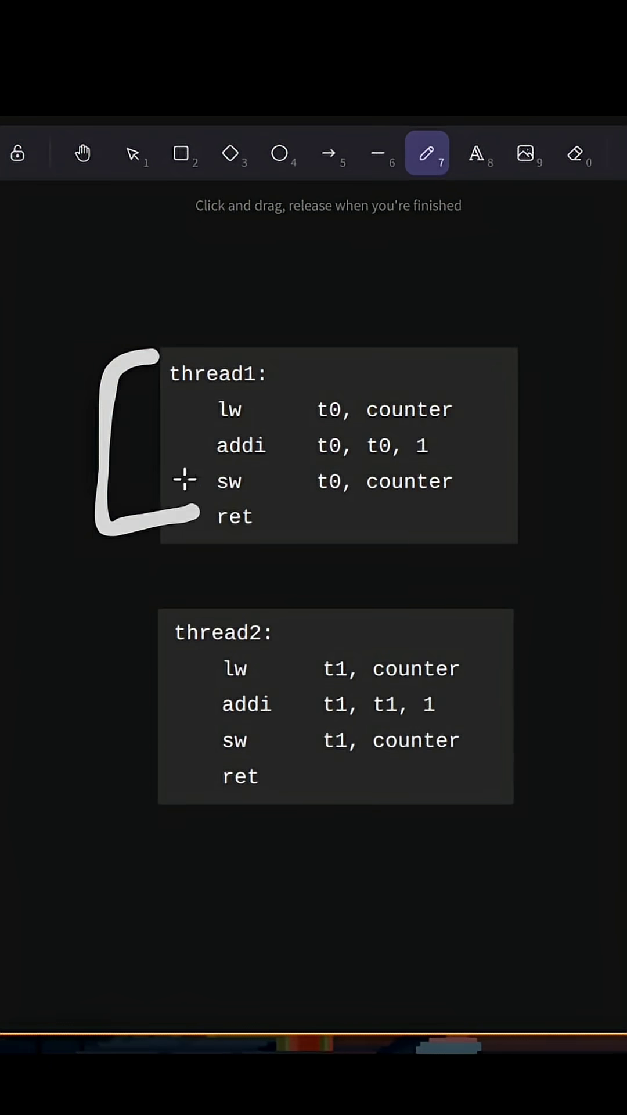
key("ctrl+z")
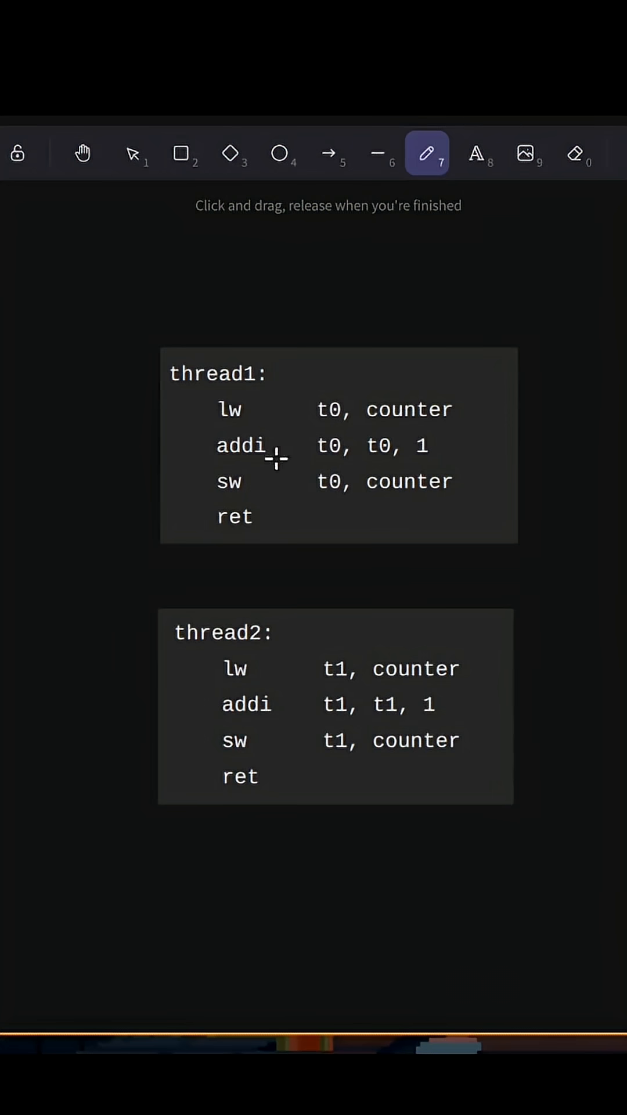
mouse_move(277, 489)
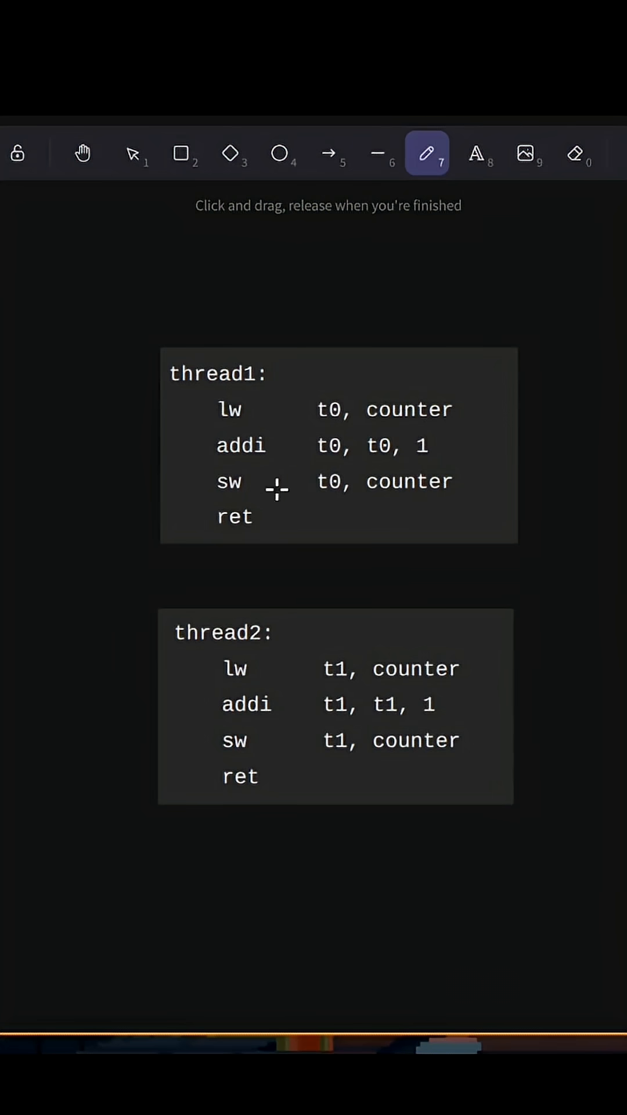
mouse_move(458, 496)
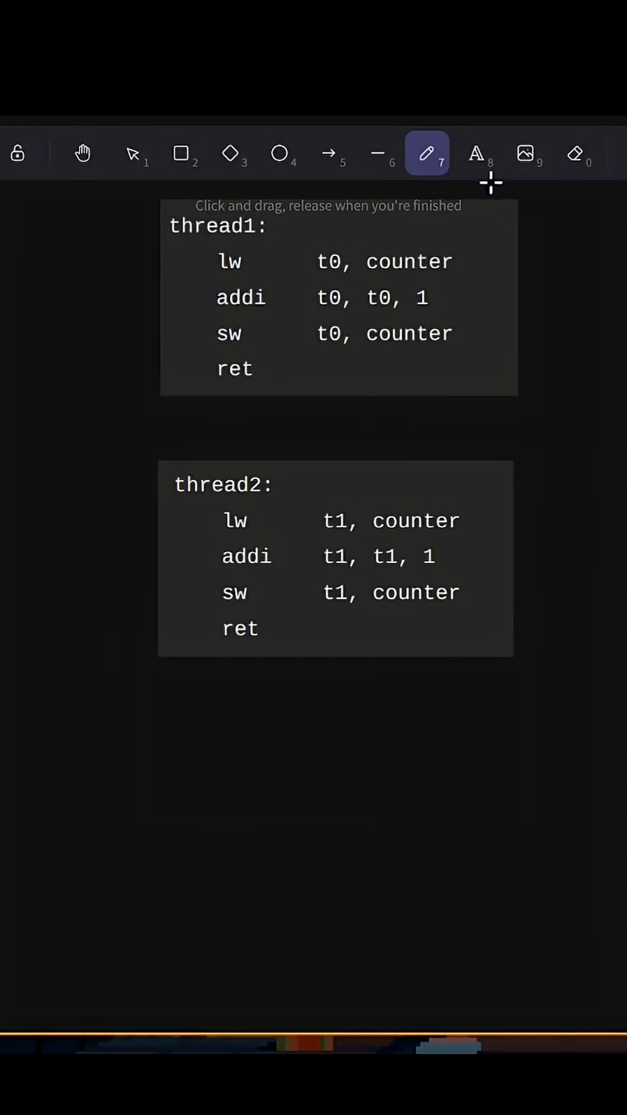
left_click(83, 154)
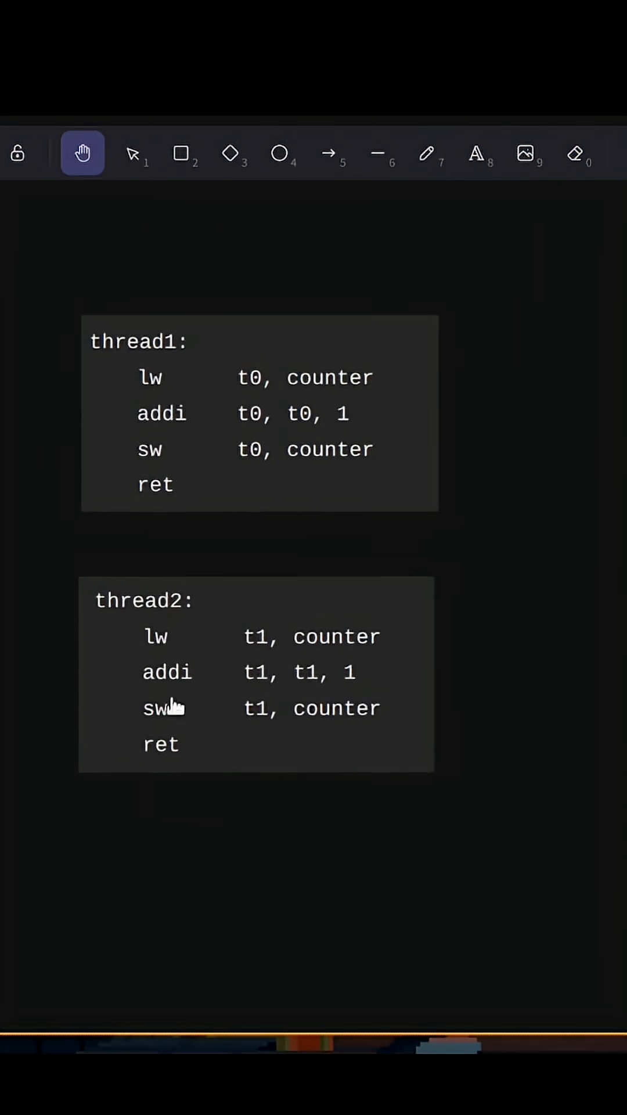
mouse_move(217, 388)
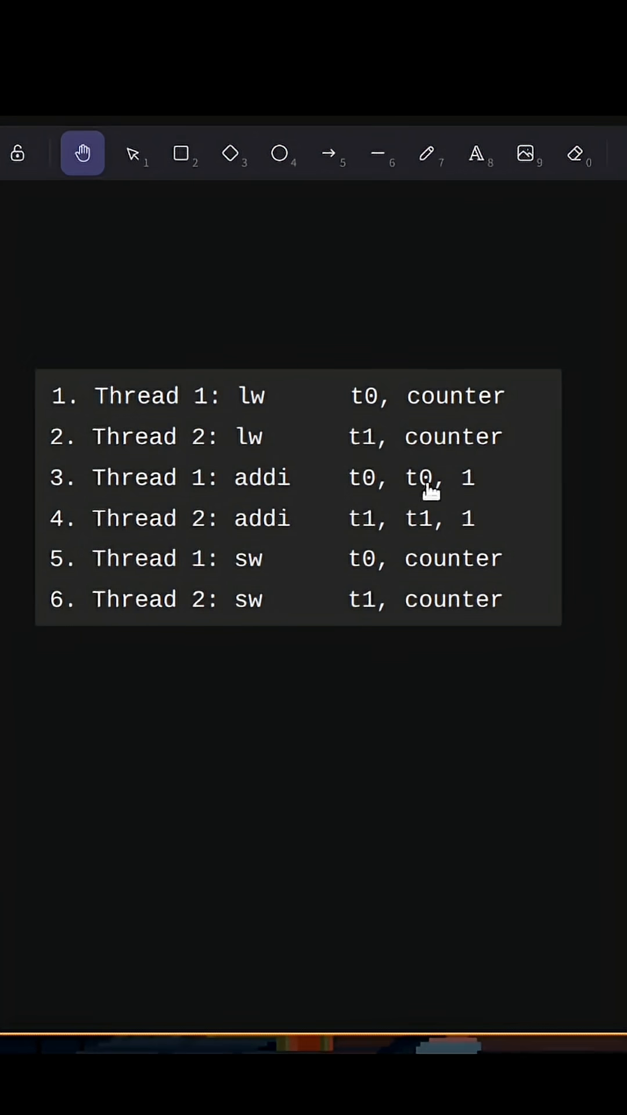
Step: Switch back to the freehand pencil tool above the six-step interleaving list
left_click(431, 155)
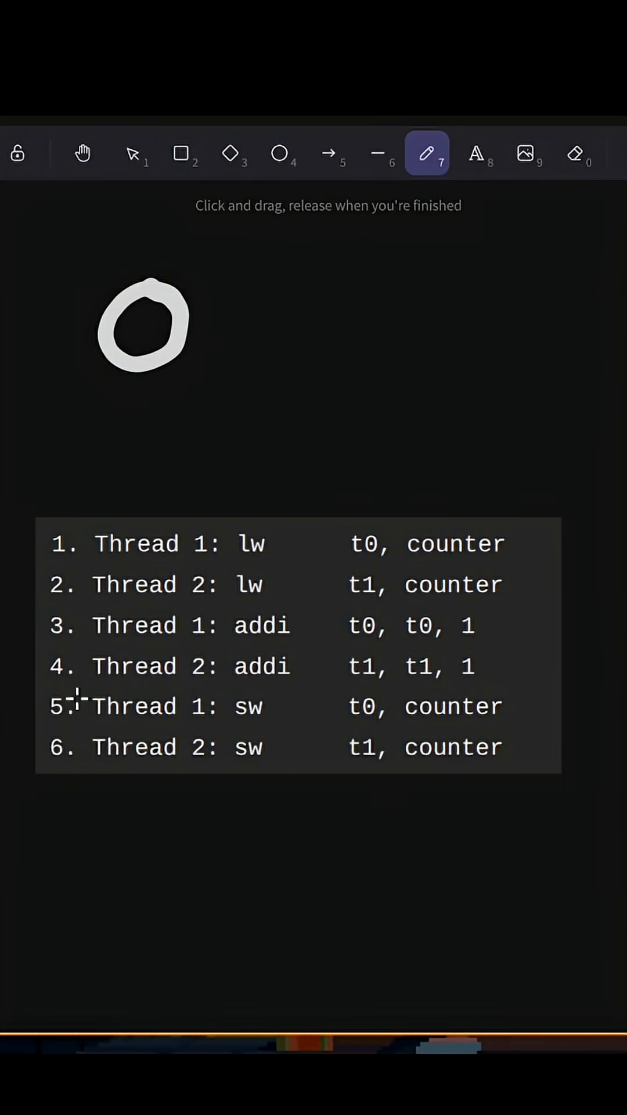
Step: Sketch an arrow right of the hand-drawn 0 and a '1' after it
left_click_drag(200, 328, 334, 328)
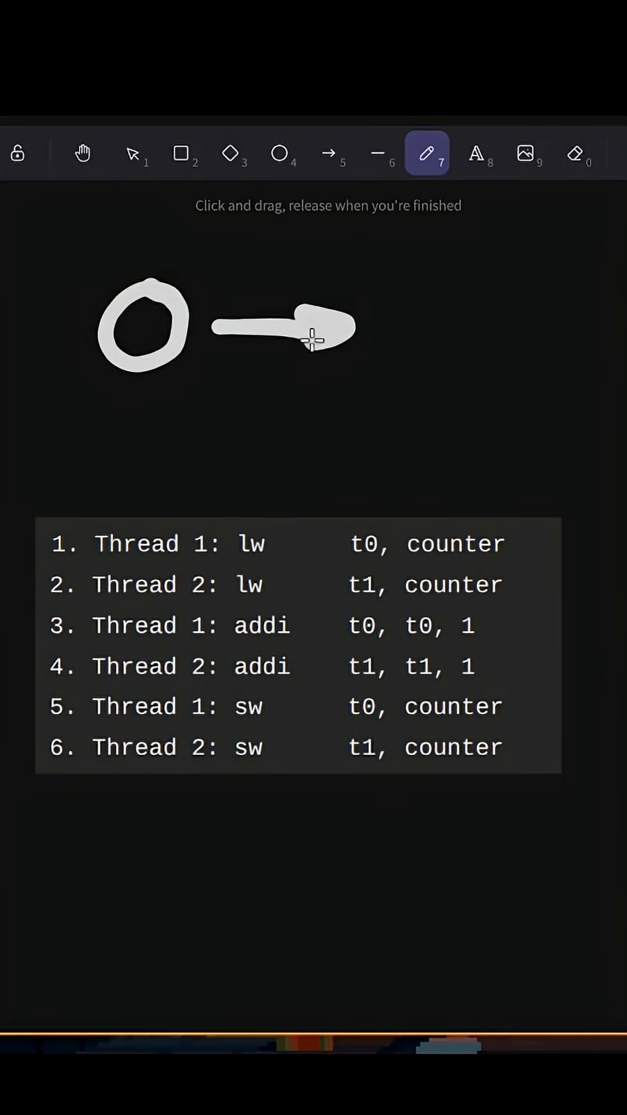
left_click_drag(407, 298, 406, 359)
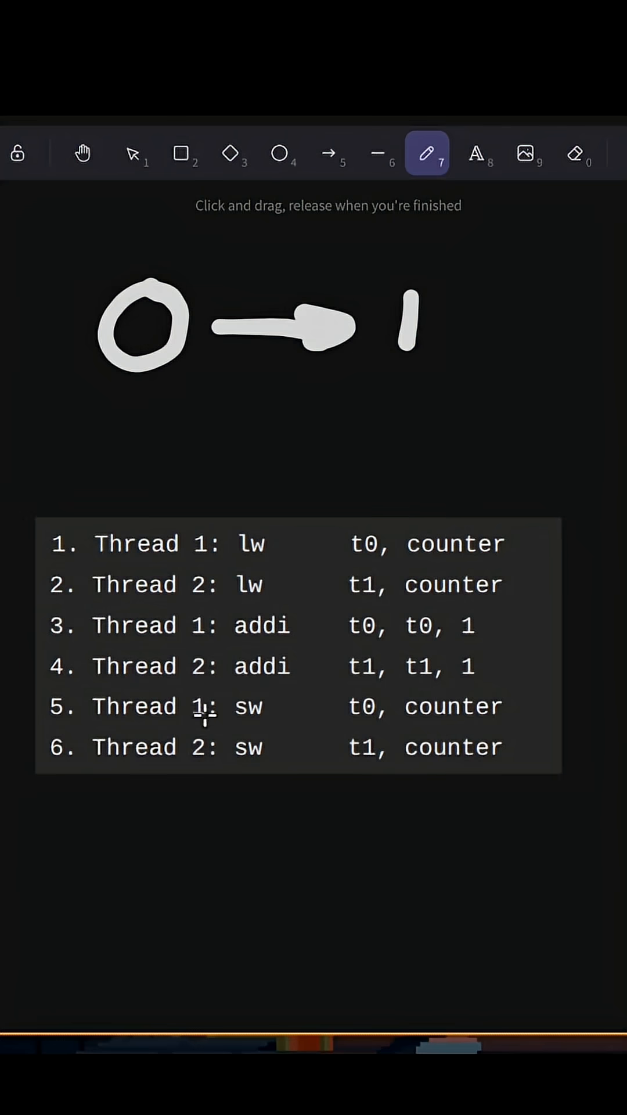
left_click(83, 155)
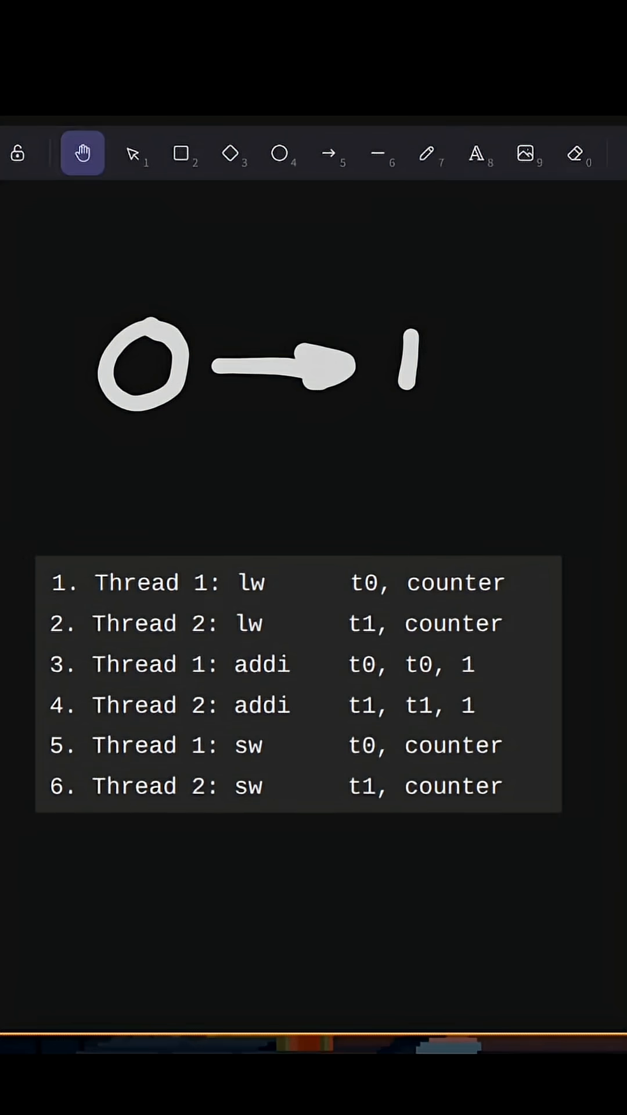